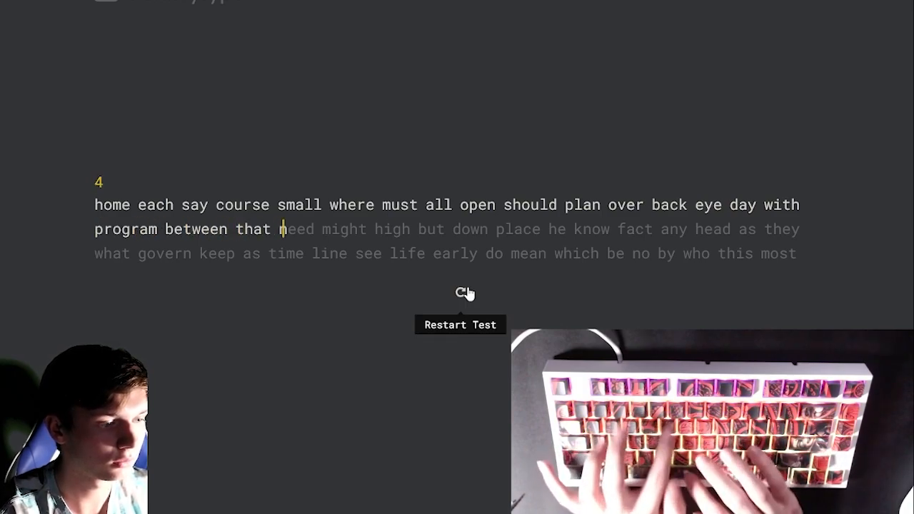
type("need might hig")
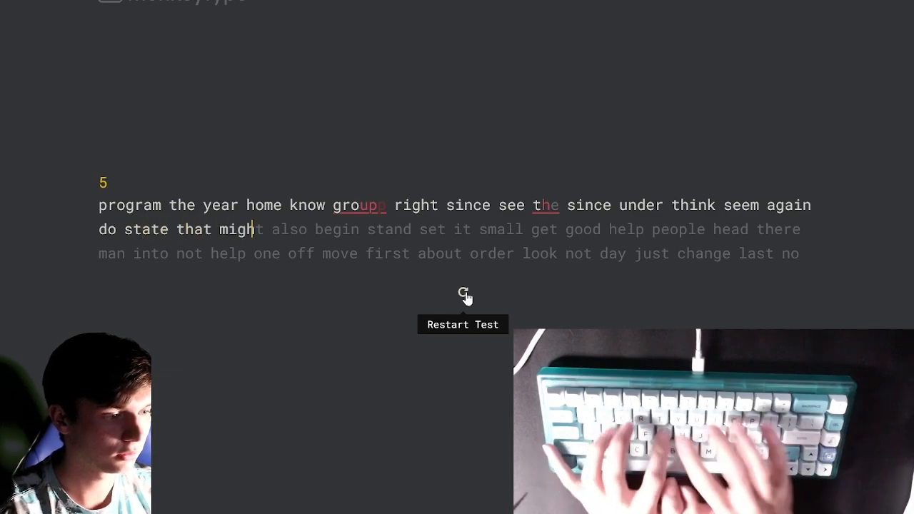
type("also begin stand se")
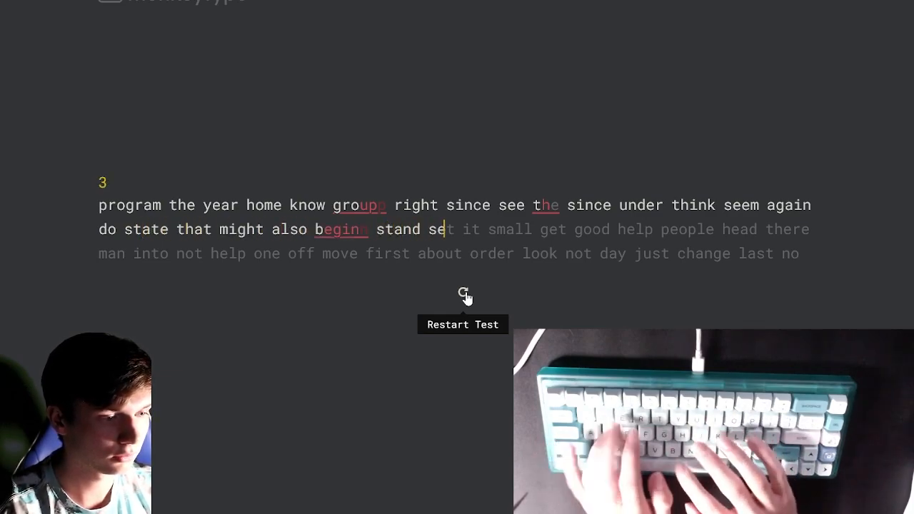